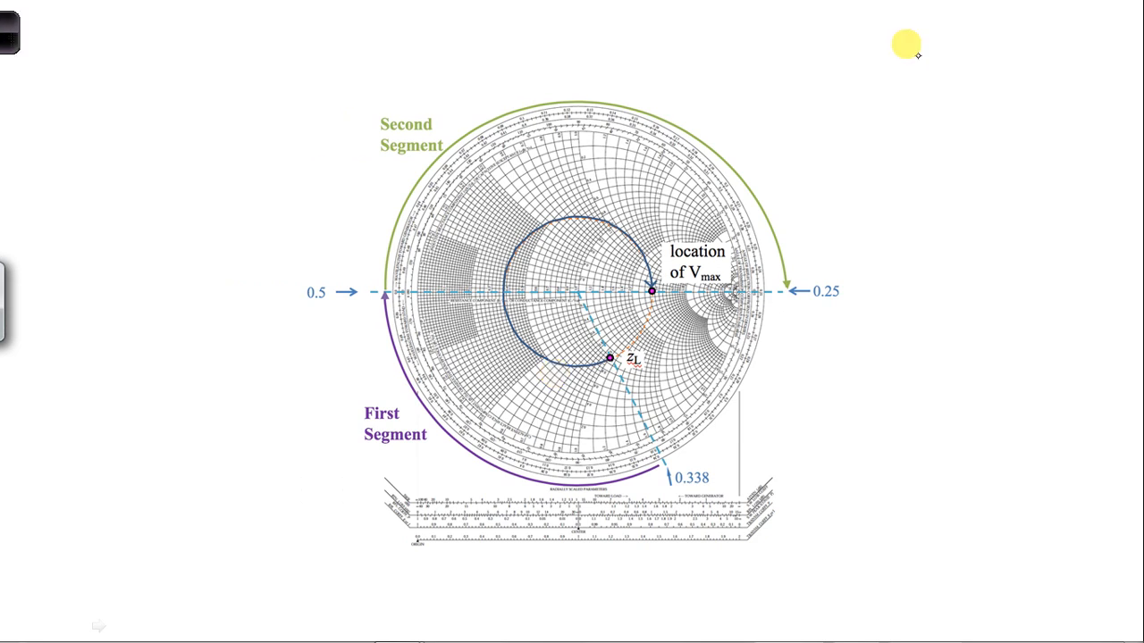
mouse_move(914, 55)
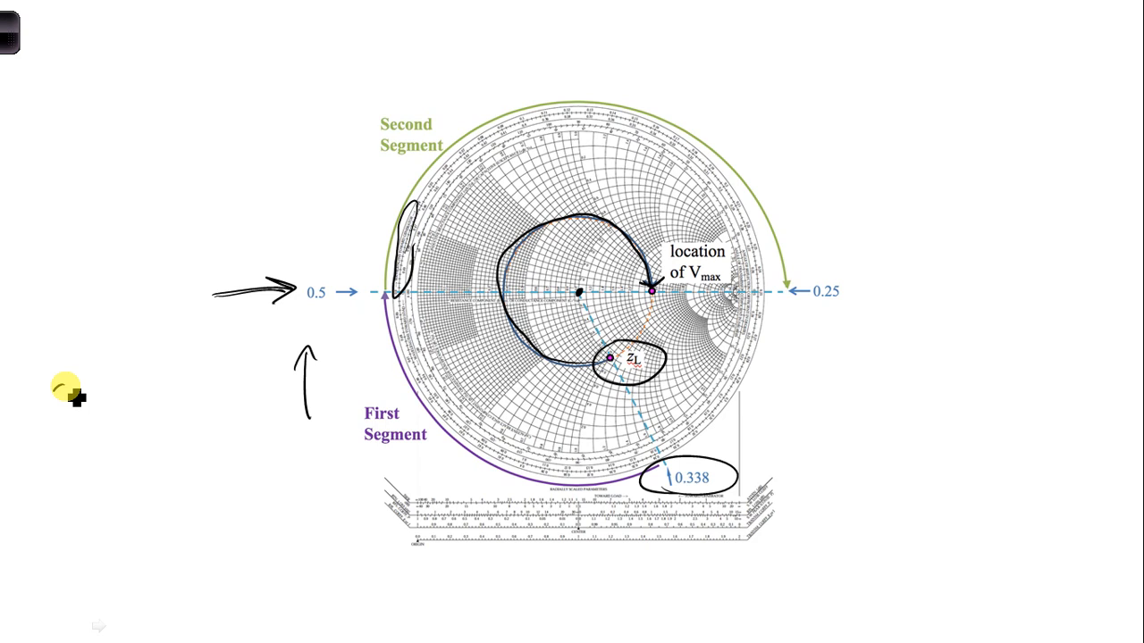
- Handwrite the first segment length 0.5λ − 0.338λ = 0.162λ left of the chart
text(0.5λ)
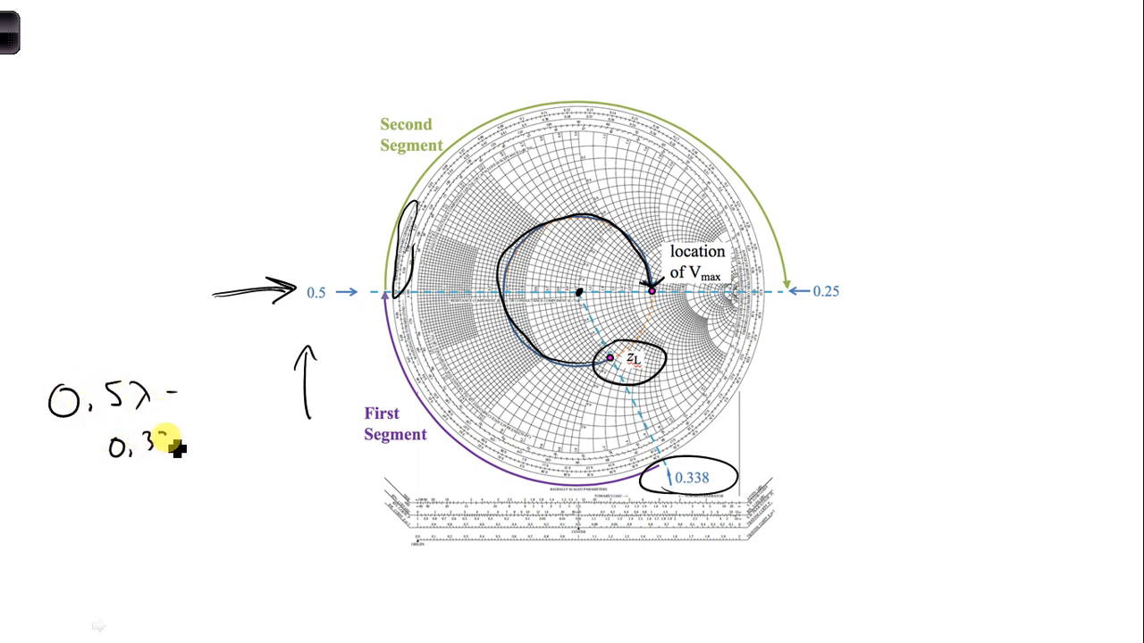
text(0.338λ)
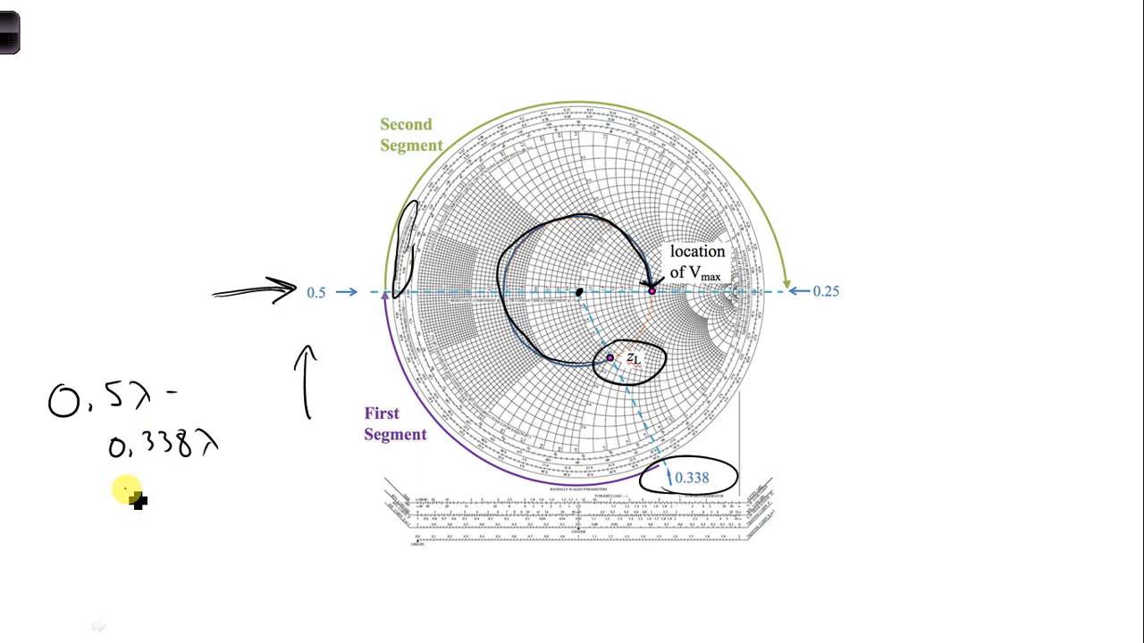
text(=0.162λ)
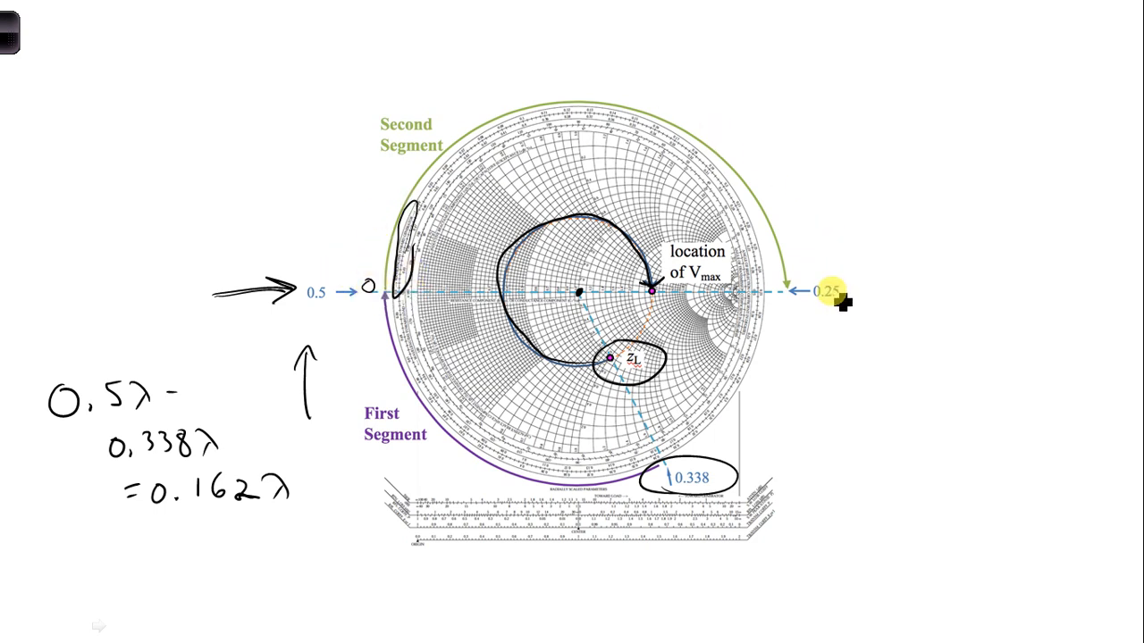
mouse_move(872, 247)
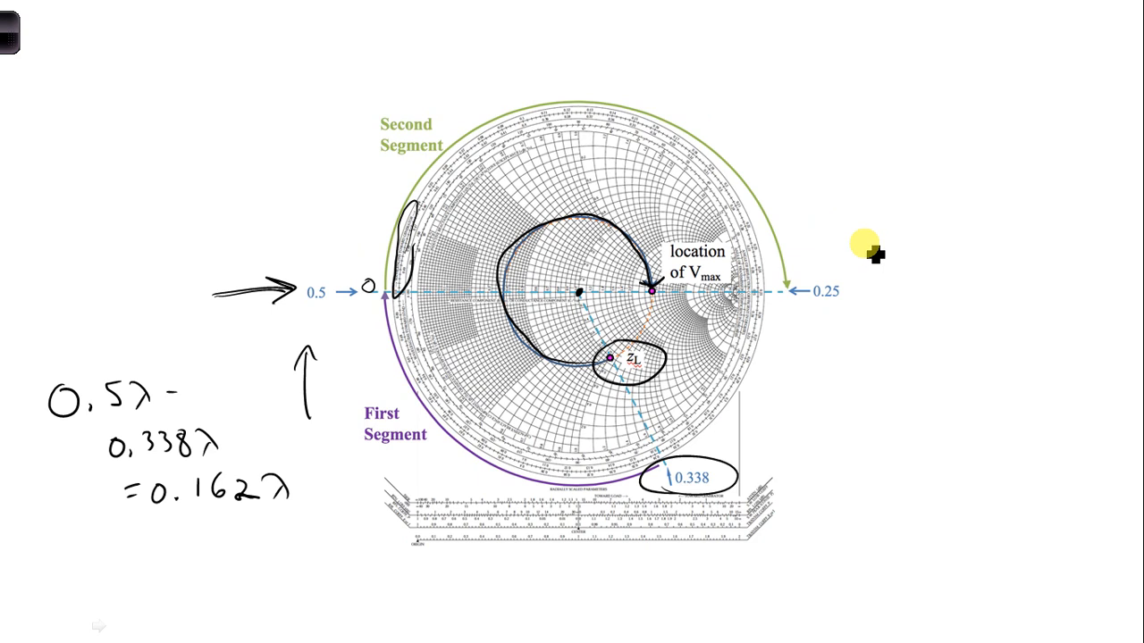
mouse_move(772, 80)
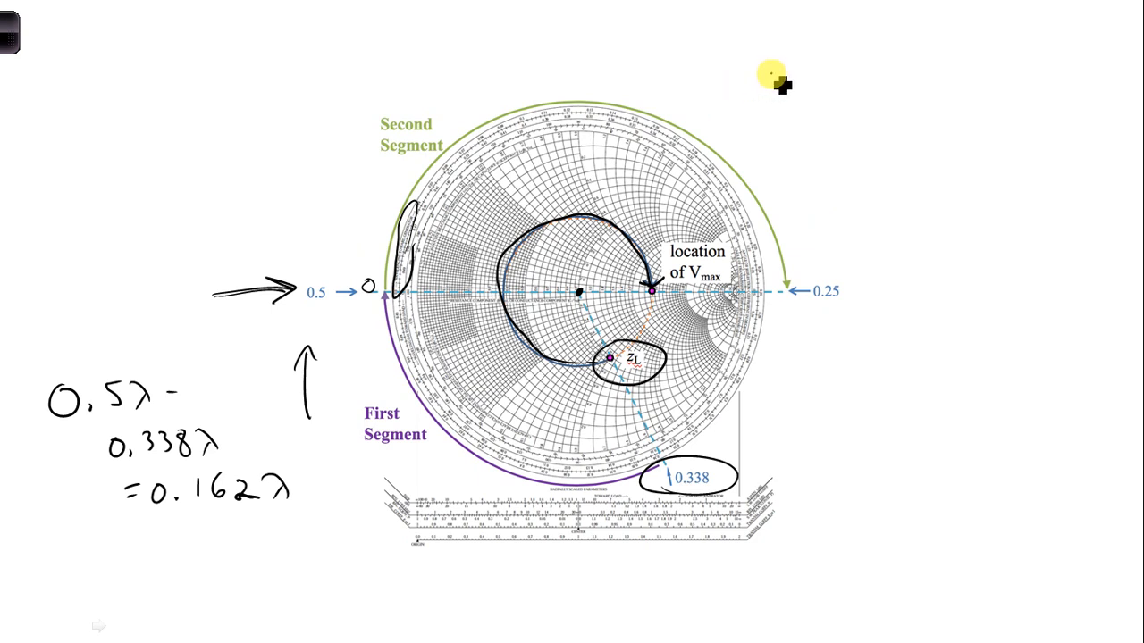
- Write the second segment length 0.25λ and label the sum 'total dist.'
text(0.25)
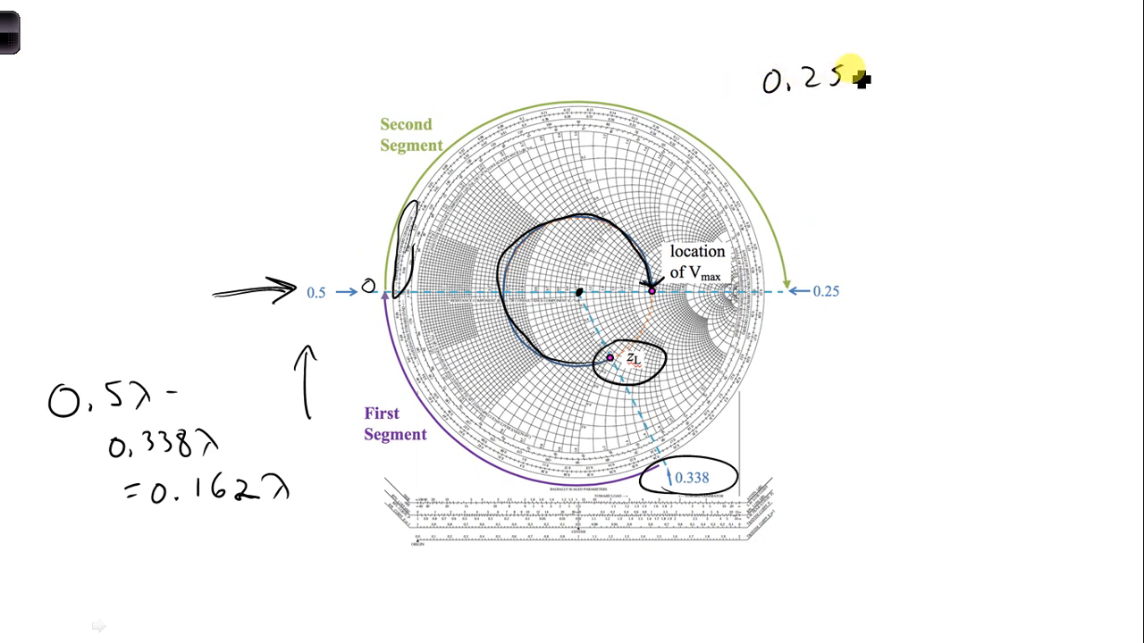
text(λ)
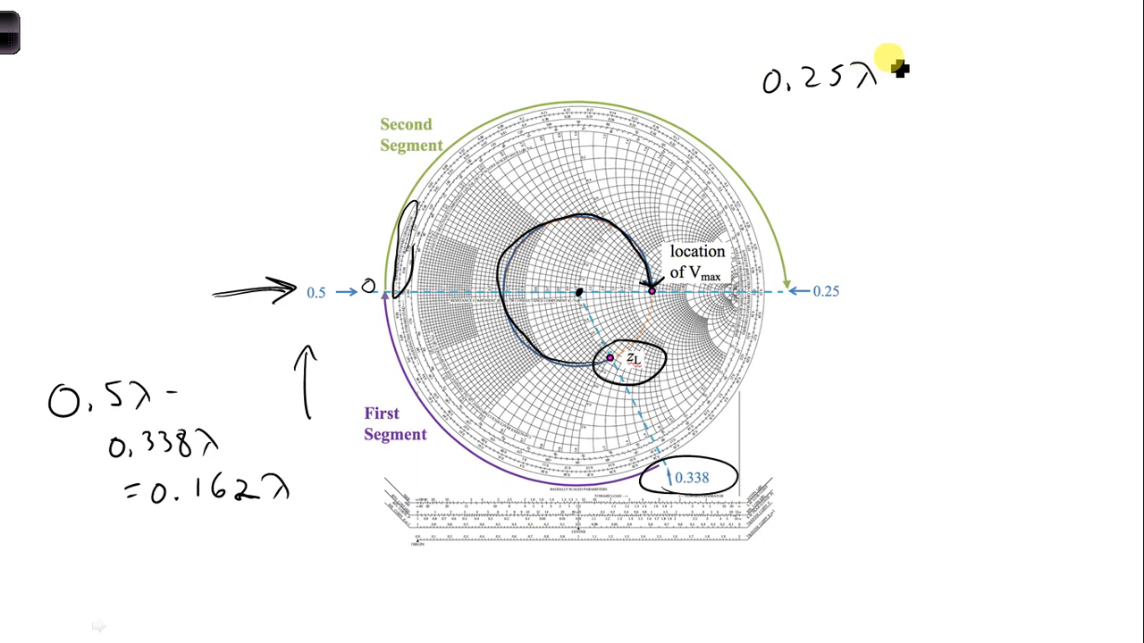
mouse_move(929, 322)
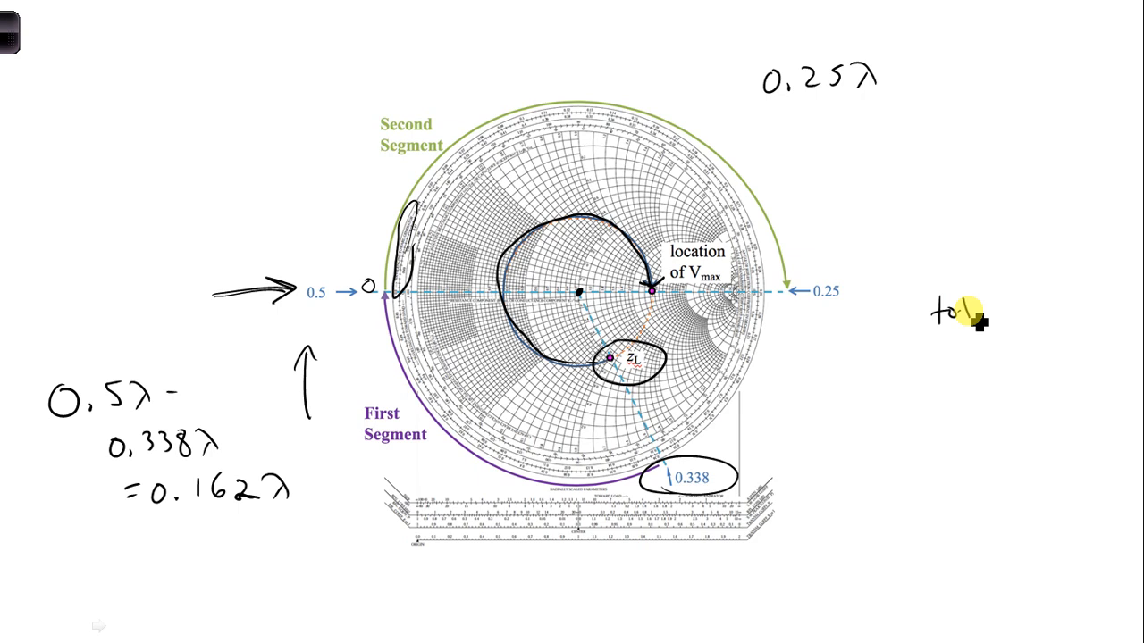
text(total)
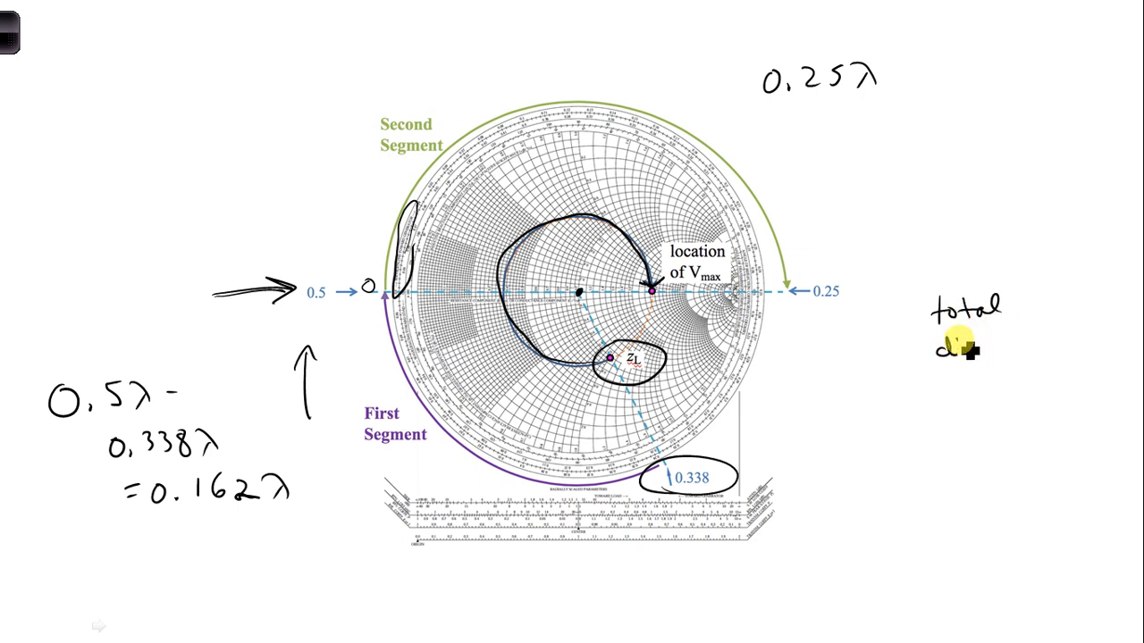
text(dist.)
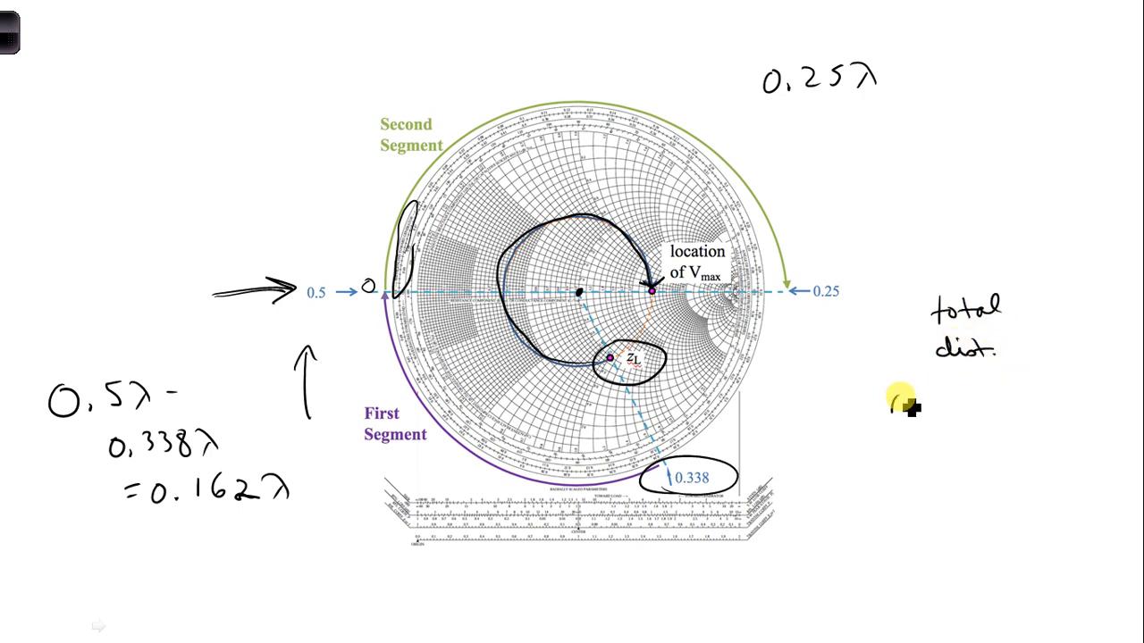
- Write 0.162λ + 0.25λ, underline it, and give the total 0.412λ
text(0.162λ)
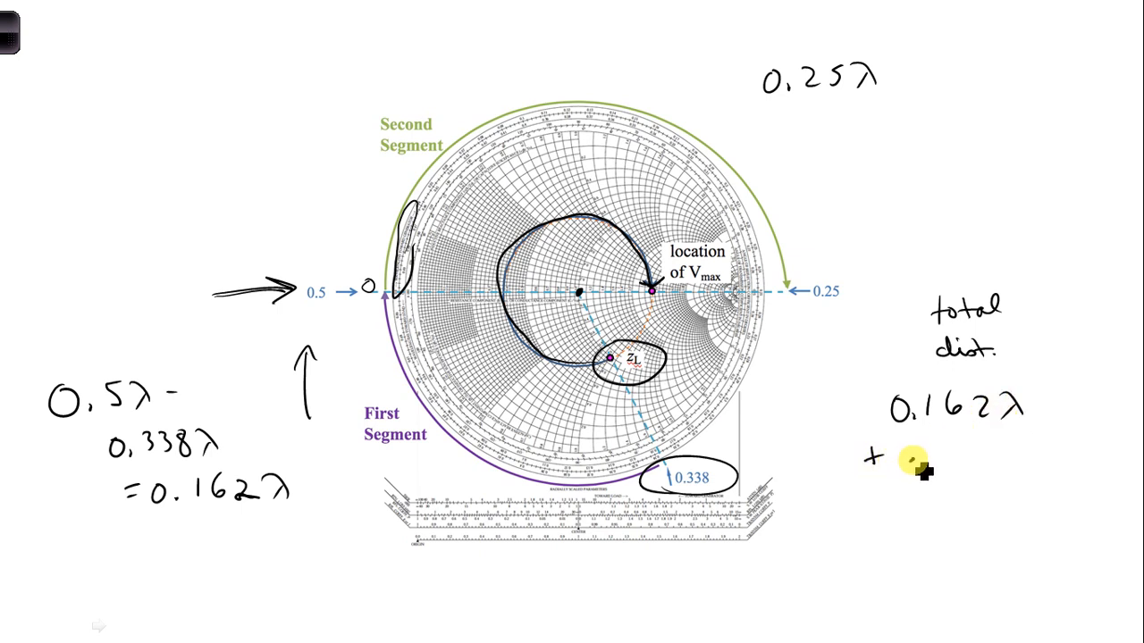
text(.25λ)
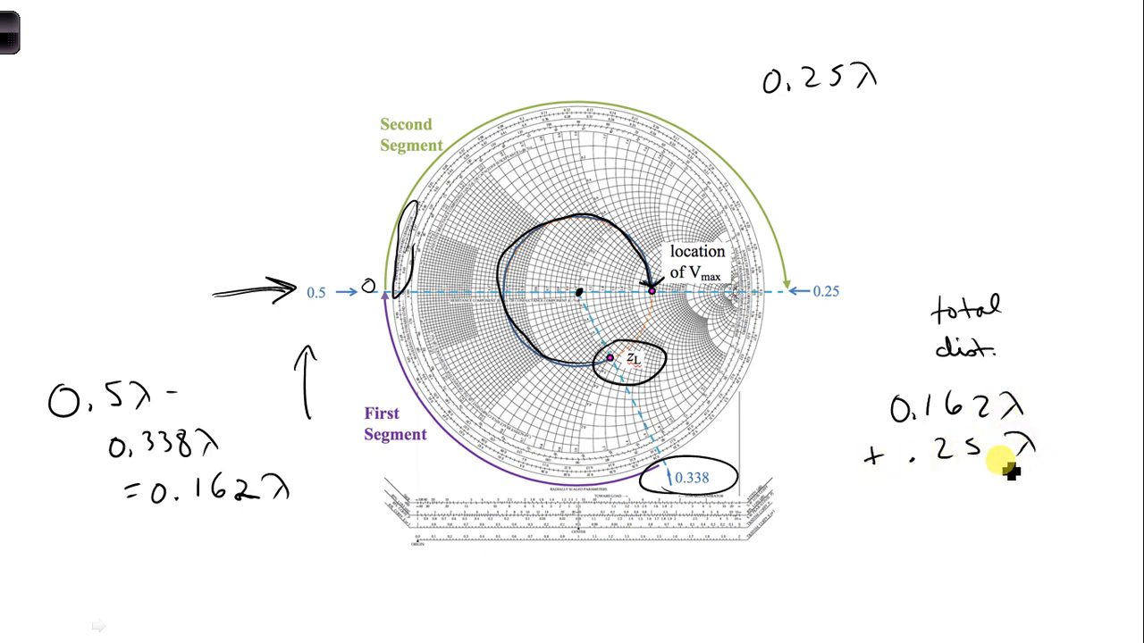
drag(857, 479, 1072, 471)
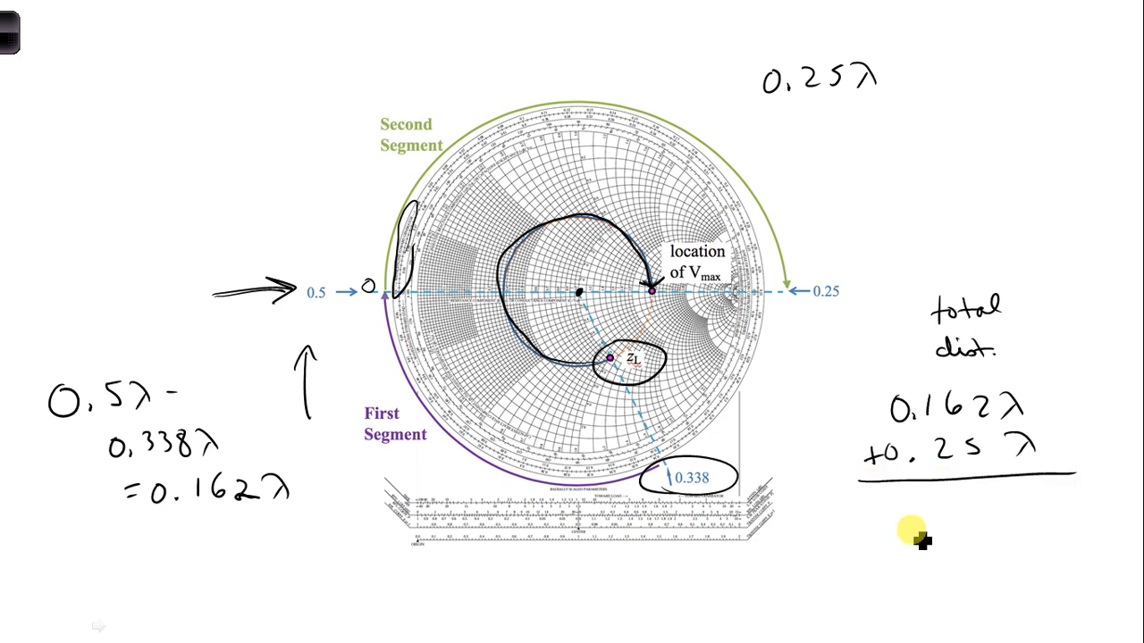
text(0.)
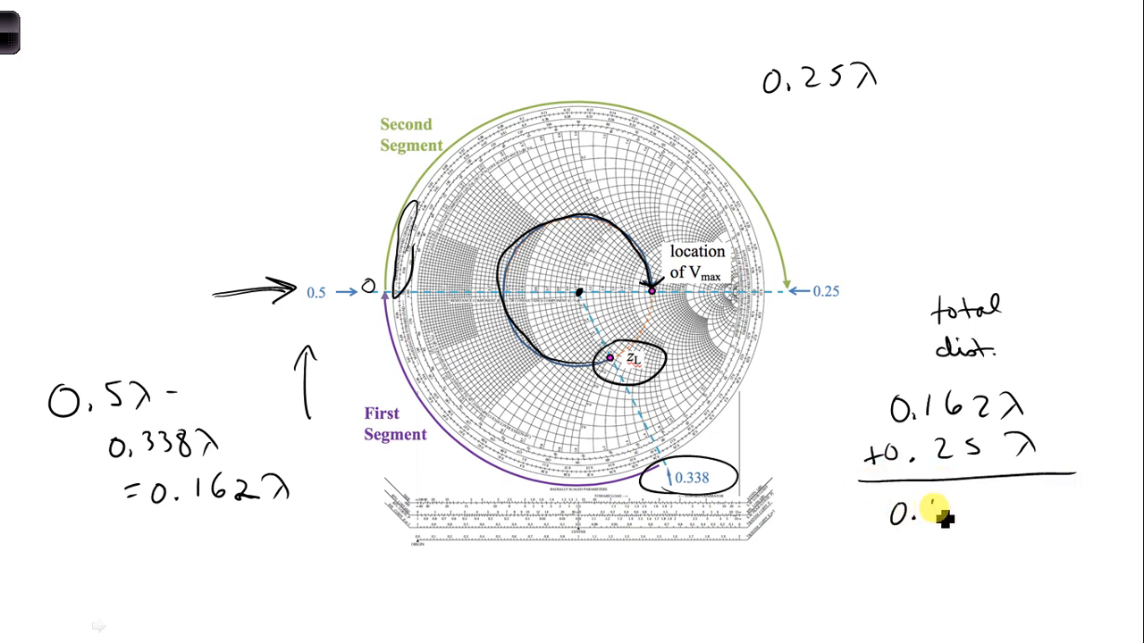
text(0.412λ)
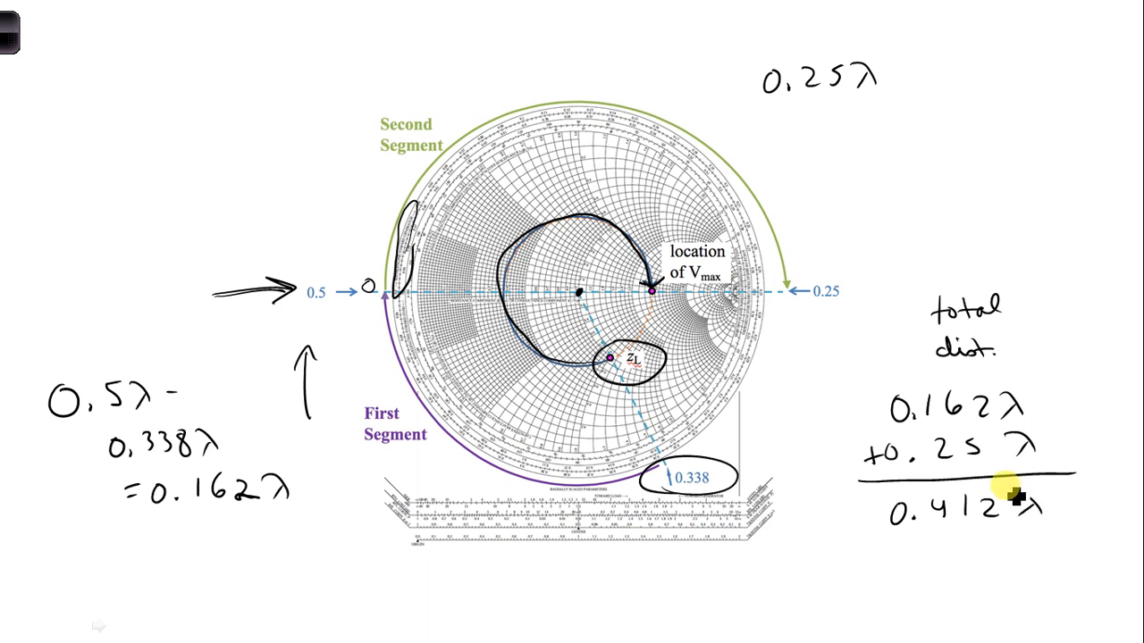
mouse_move(1014, 536)
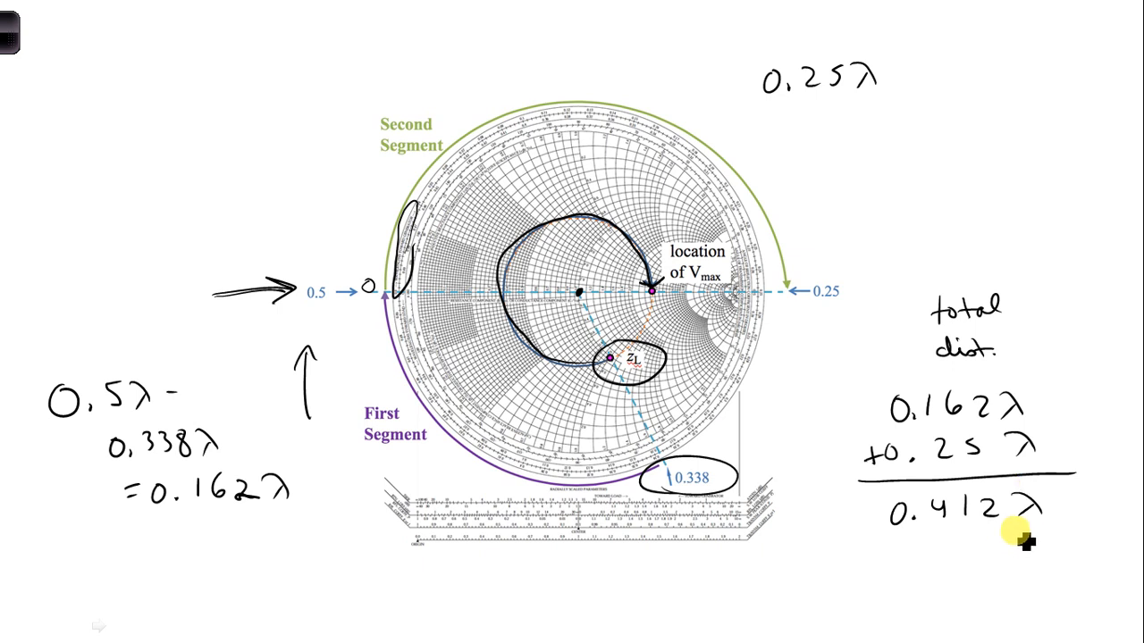